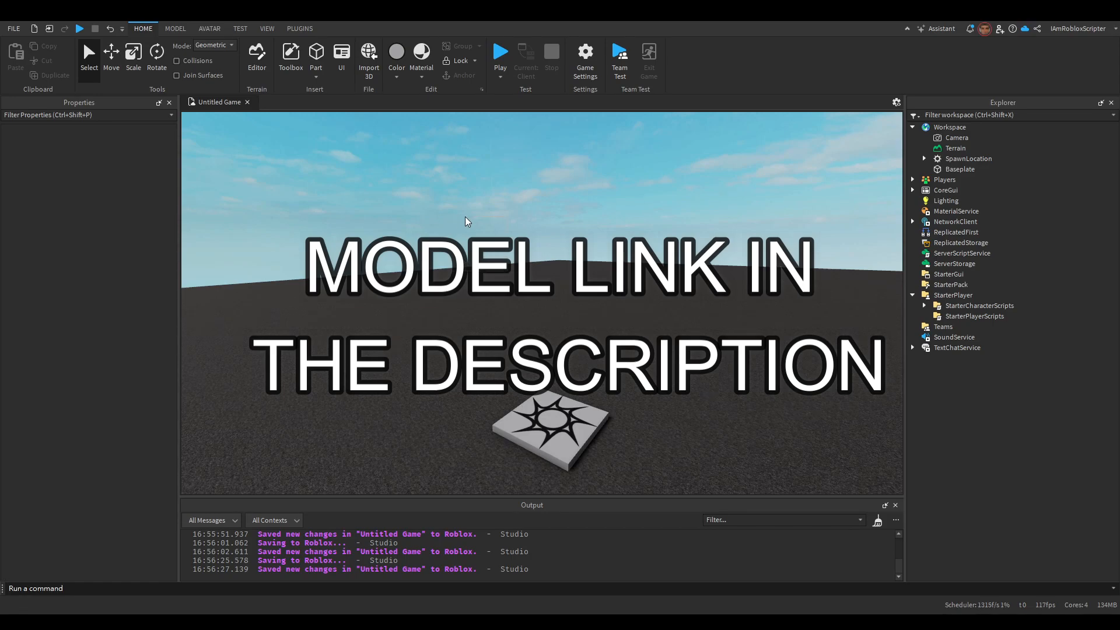
# Step: Run require(workspace["Potion System Kit"]["READ ME"])() from the command bar to install the kit
pyautogui.click(290, 55)
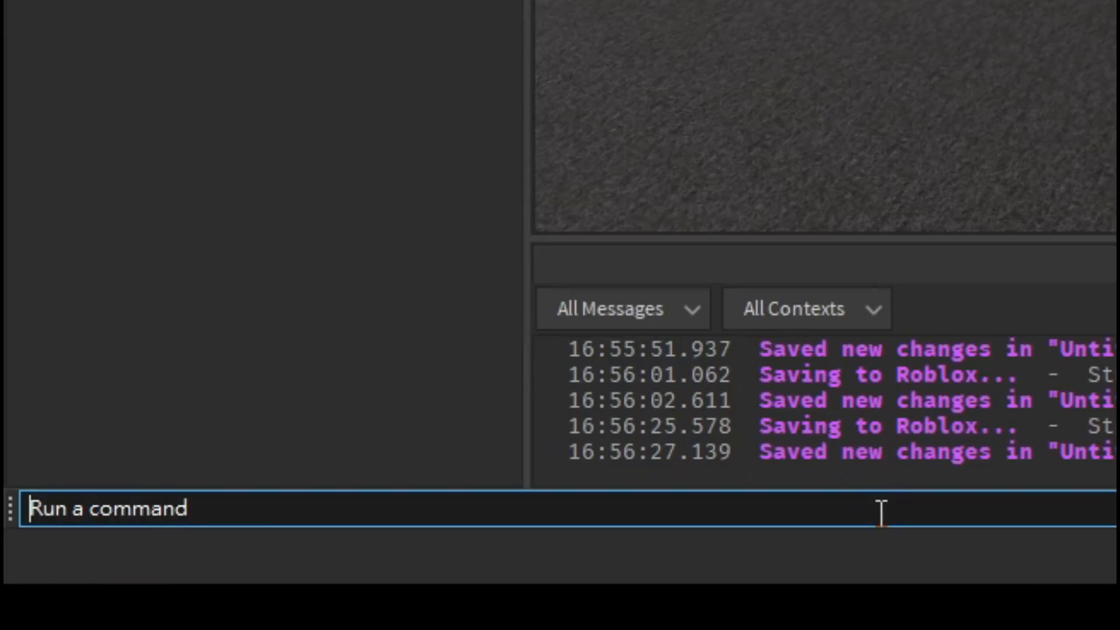
pyautogui.write('require(workspace["Potion System Kit"]["READ ME"])()')
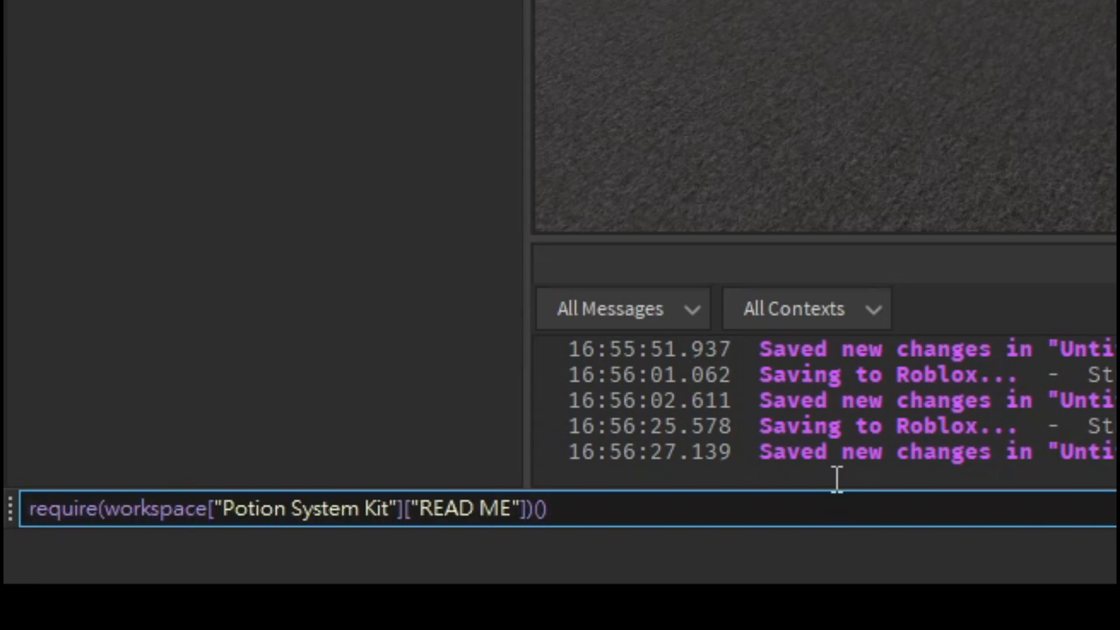
pyautogui.click(551, 509)
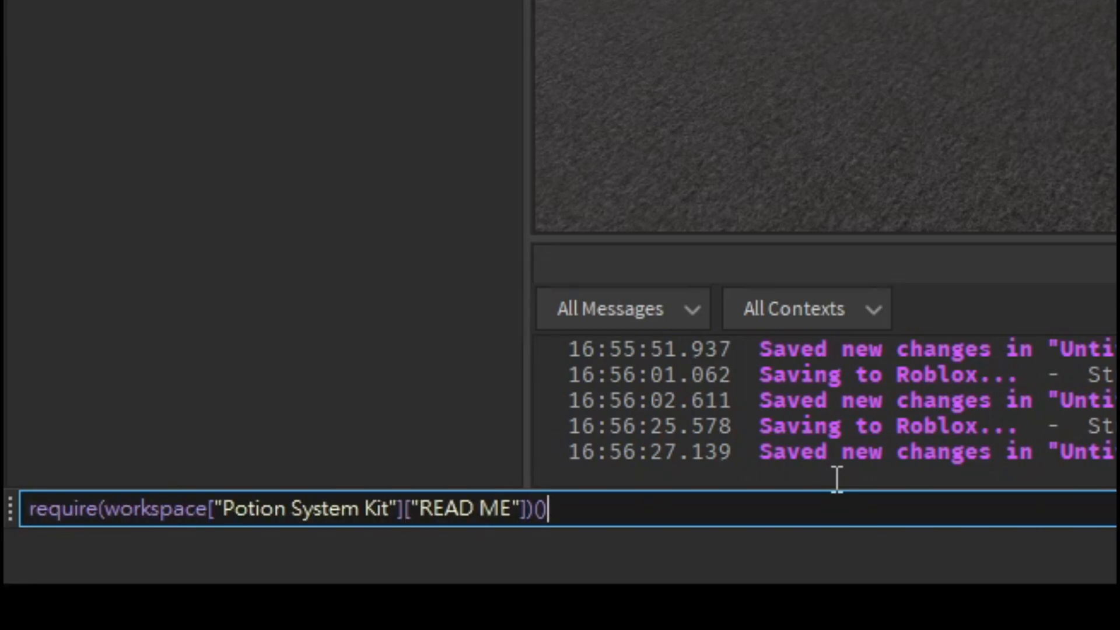
pyautogui.press('Return')
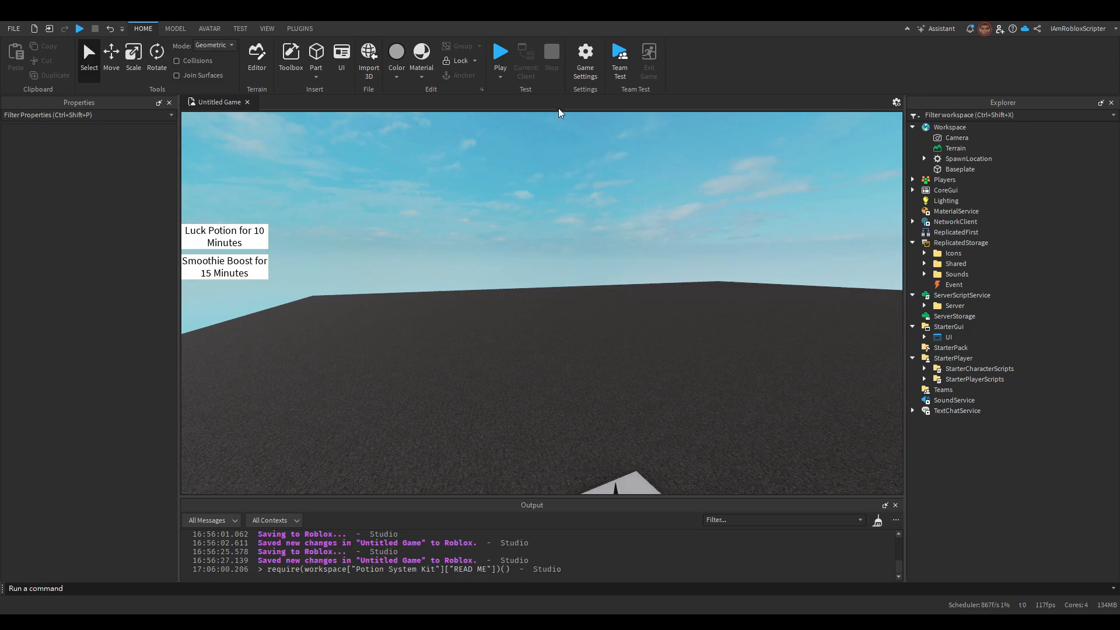
pyautogui.moveTo(500, 53)
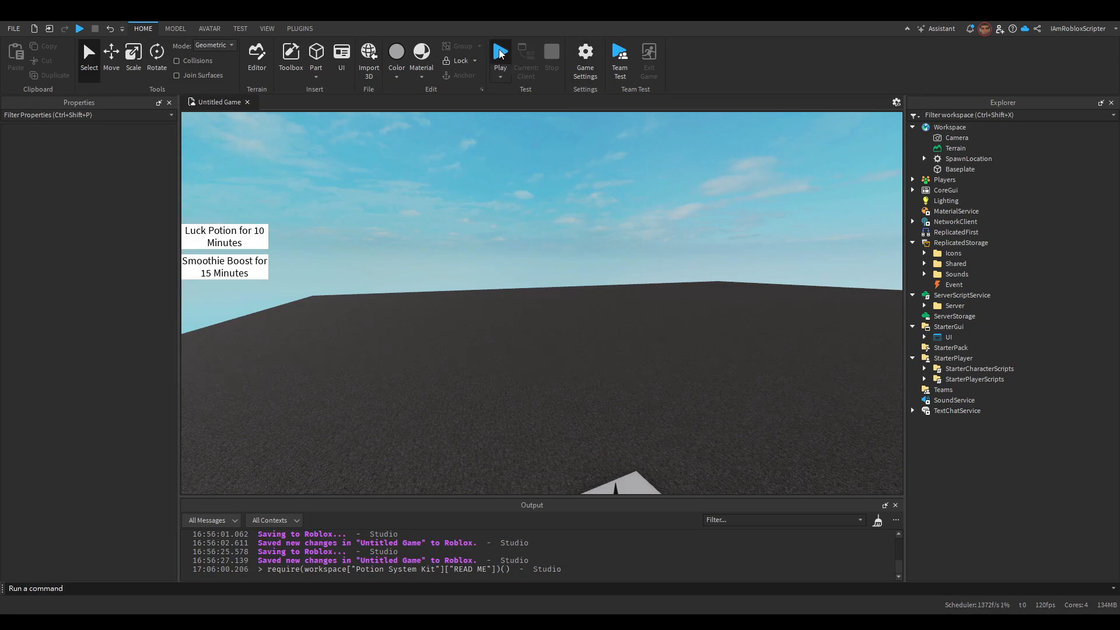
pyautogui.click(500, 51)
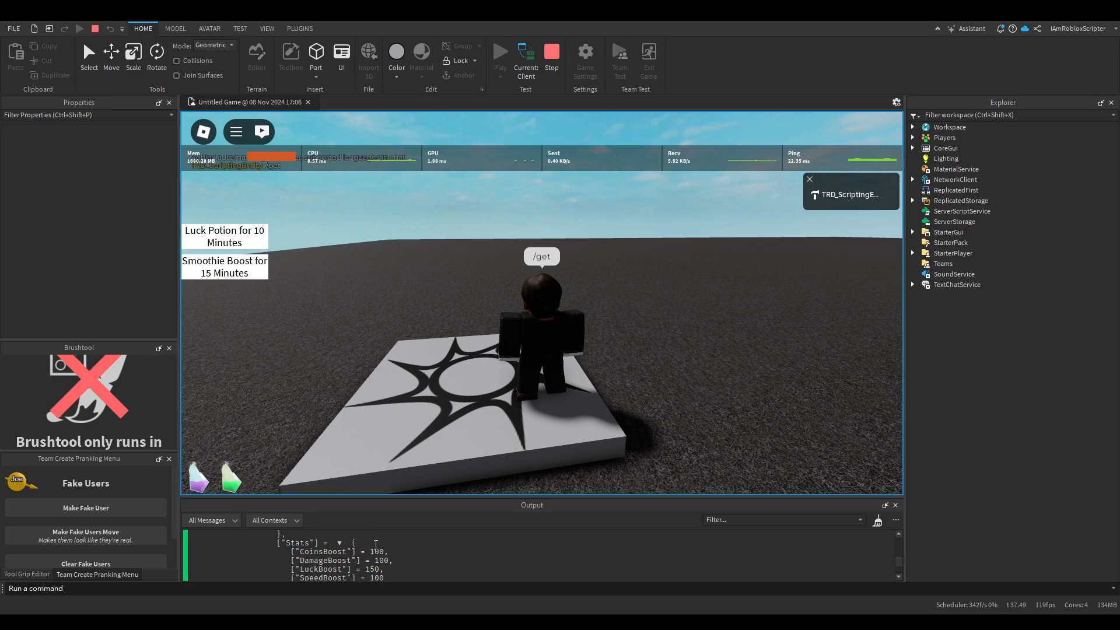
pyautogui.click(550, 54)
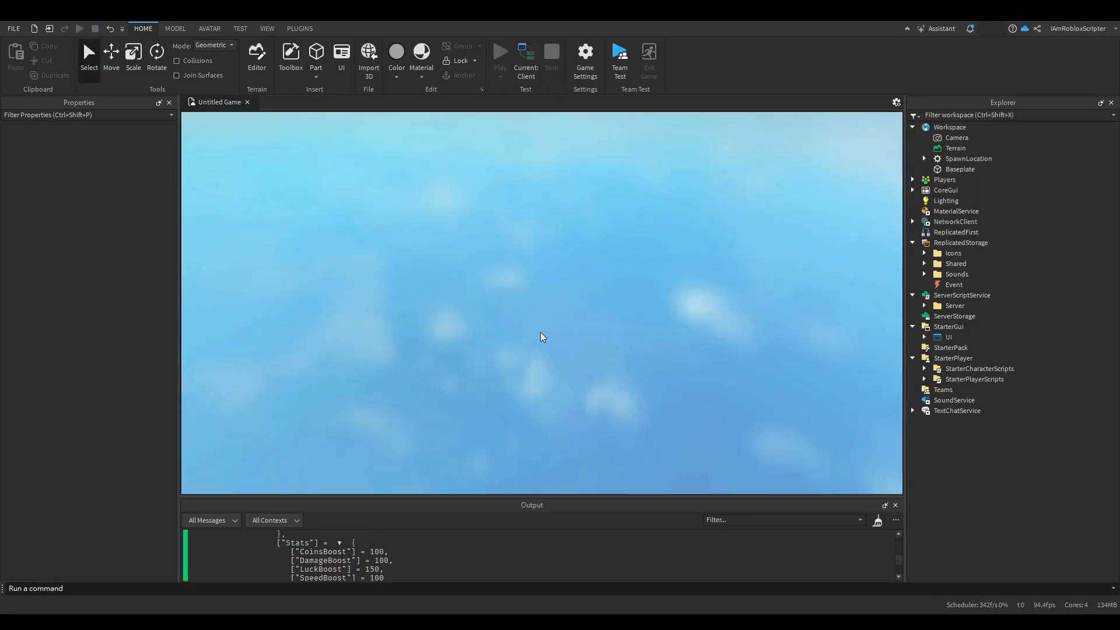
pyautogui.click(499, 51)
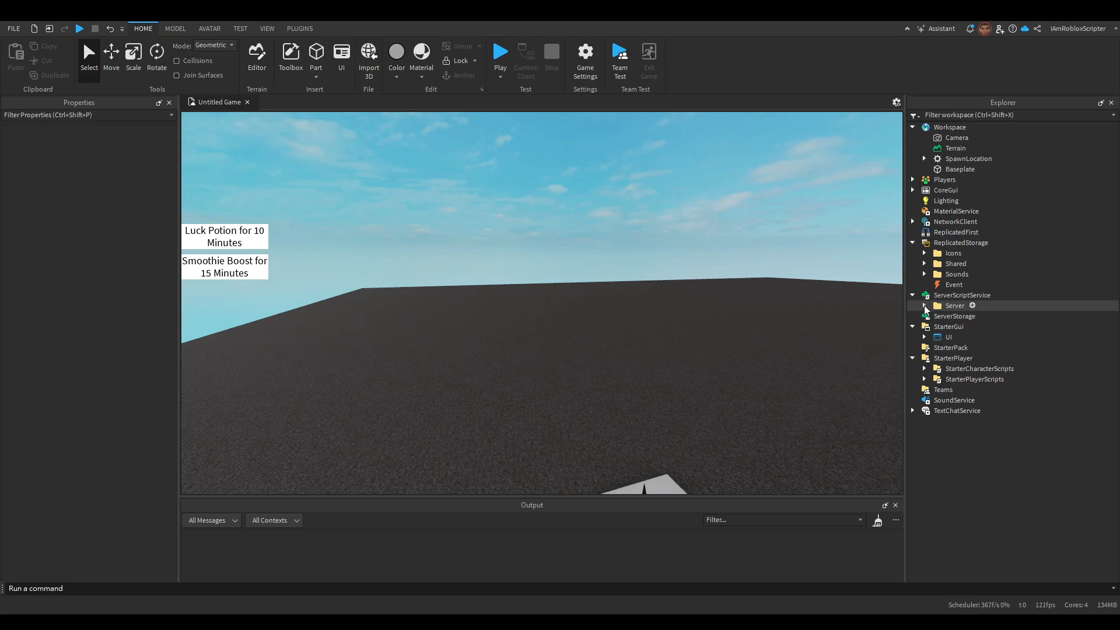
# Step: In the Boosts module, add a Coin Potion with an icon, Time 5*60, a colour and CoinsBoost
pyautogui.click(934, 316)
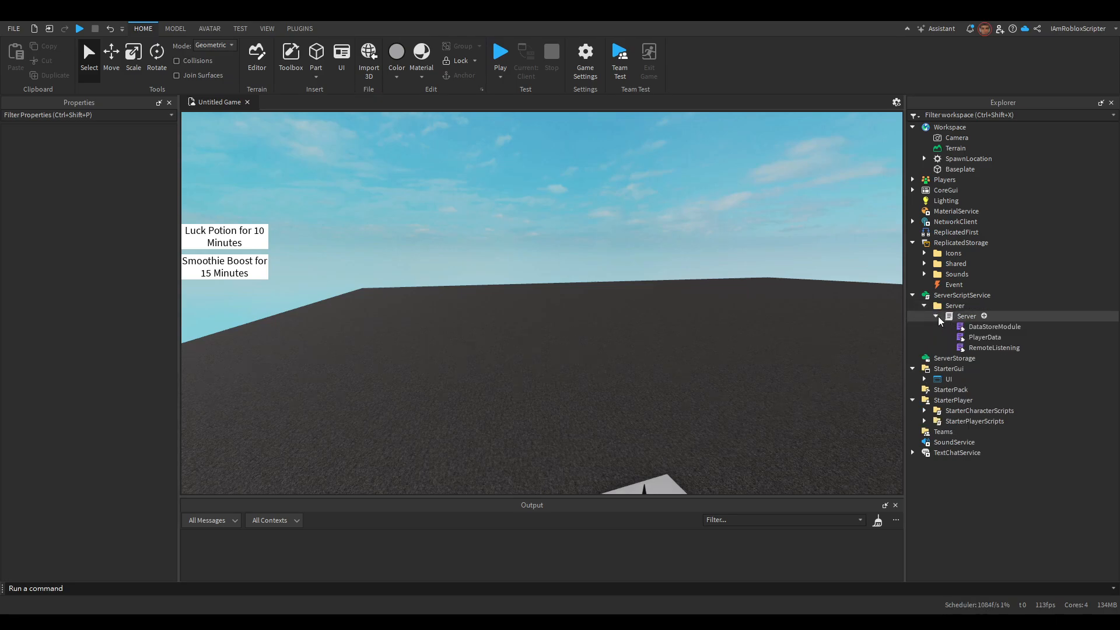
pyautogui.click(968, 296)
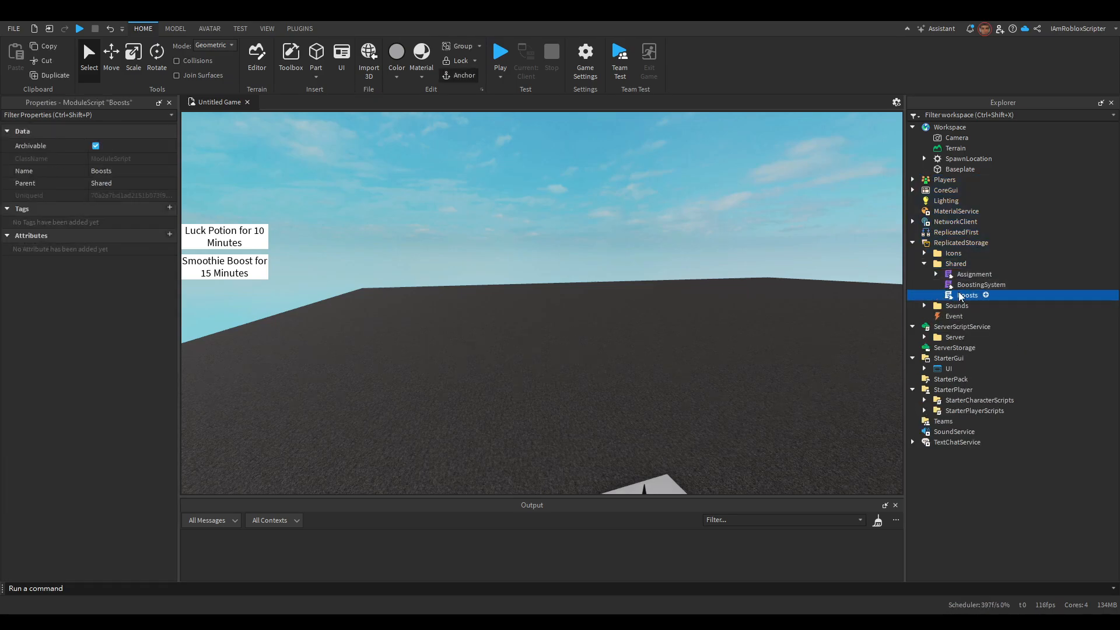
pyautogui.doubleClick(967, 295)
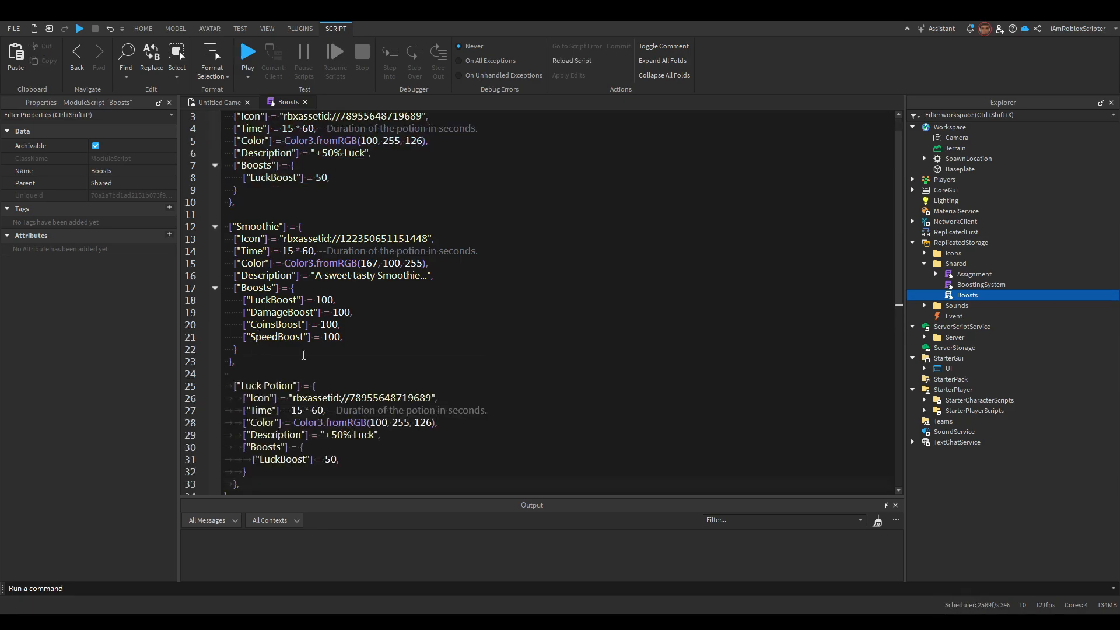
pyautogui.click(925, 253)
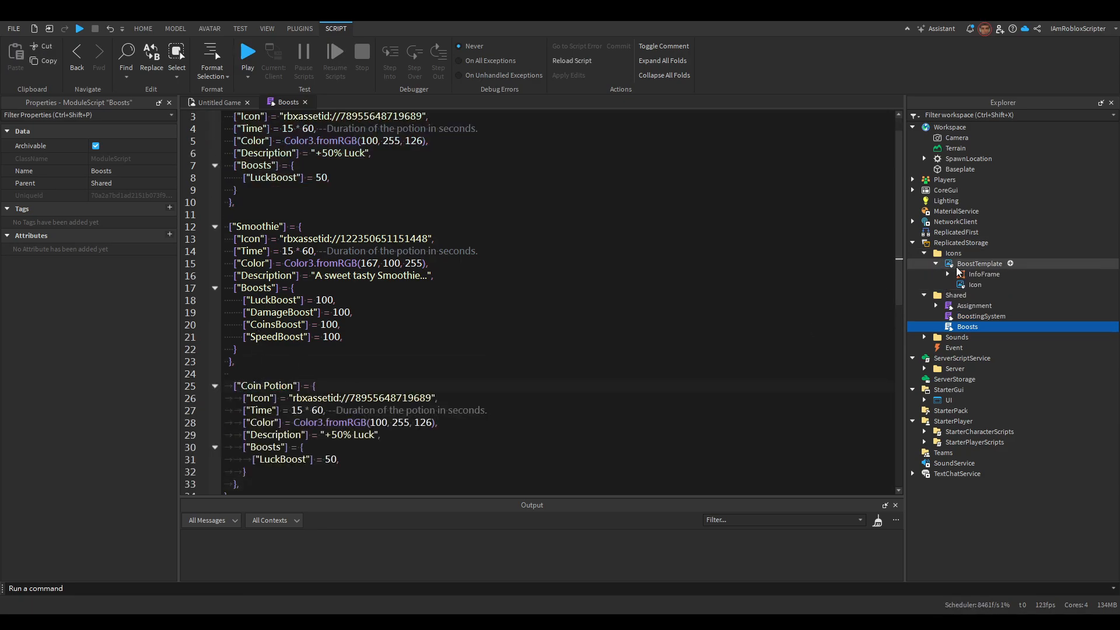
pyautogui.click(980, 263)
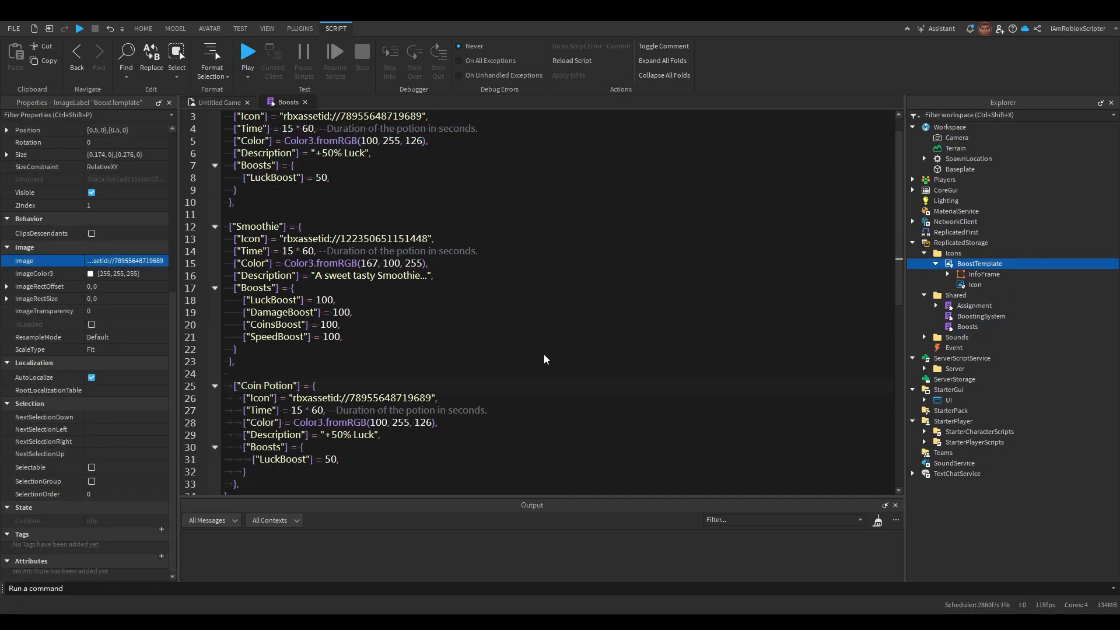
pyautogui.doubleClick(360, 397)
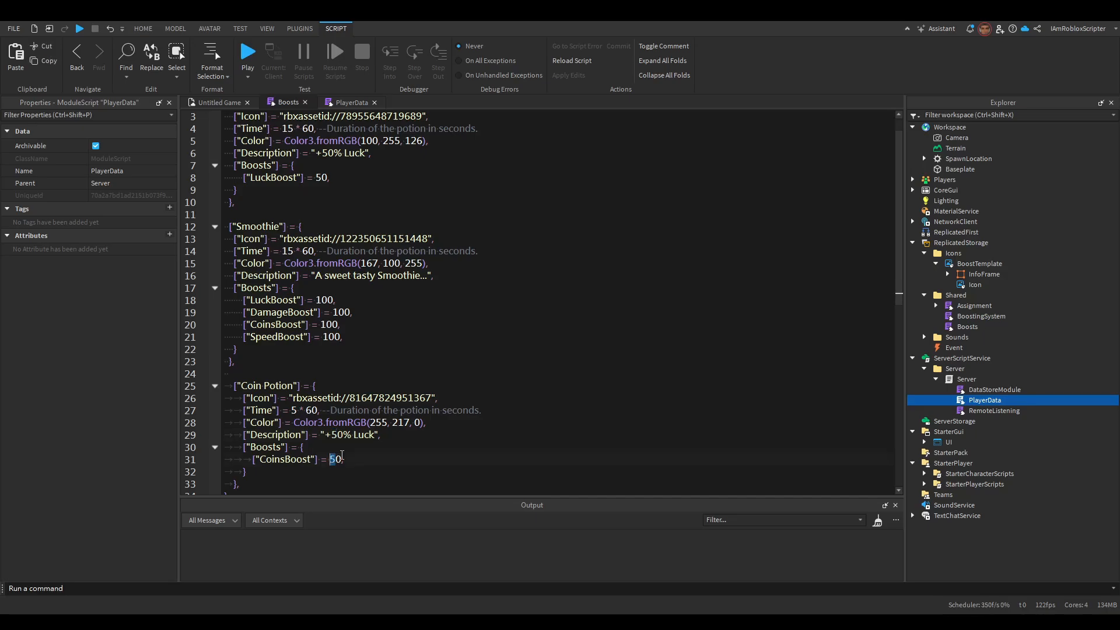
pyautogui.click(350, 102)
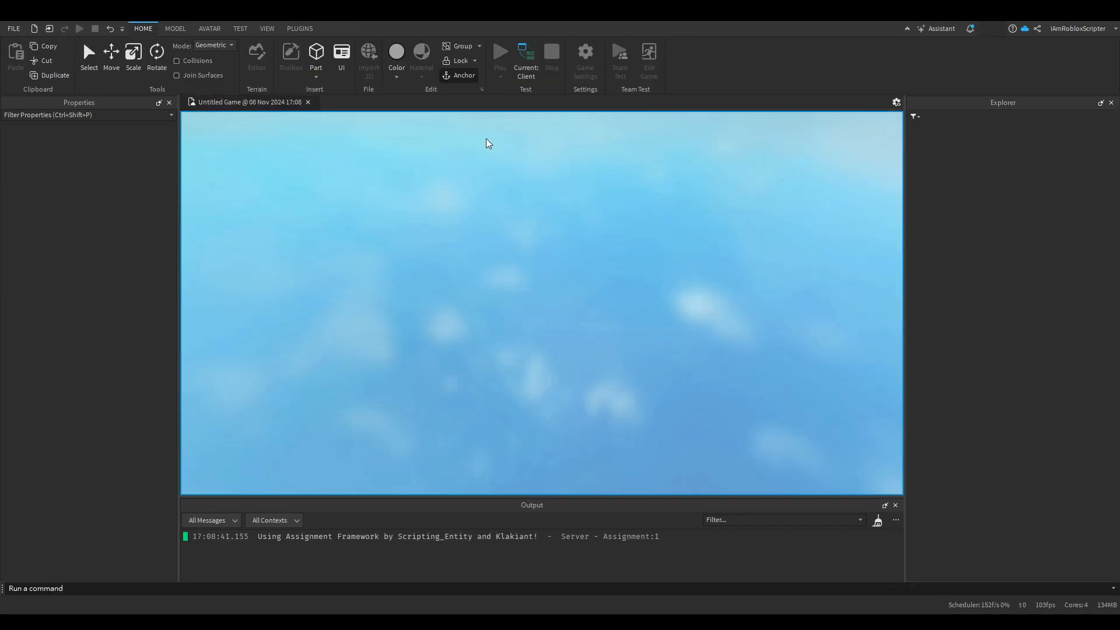
# Step: Playtest, add a "Coin" item to PlayerData's default Items, then playtest again
pyautogui.click(499, 51)
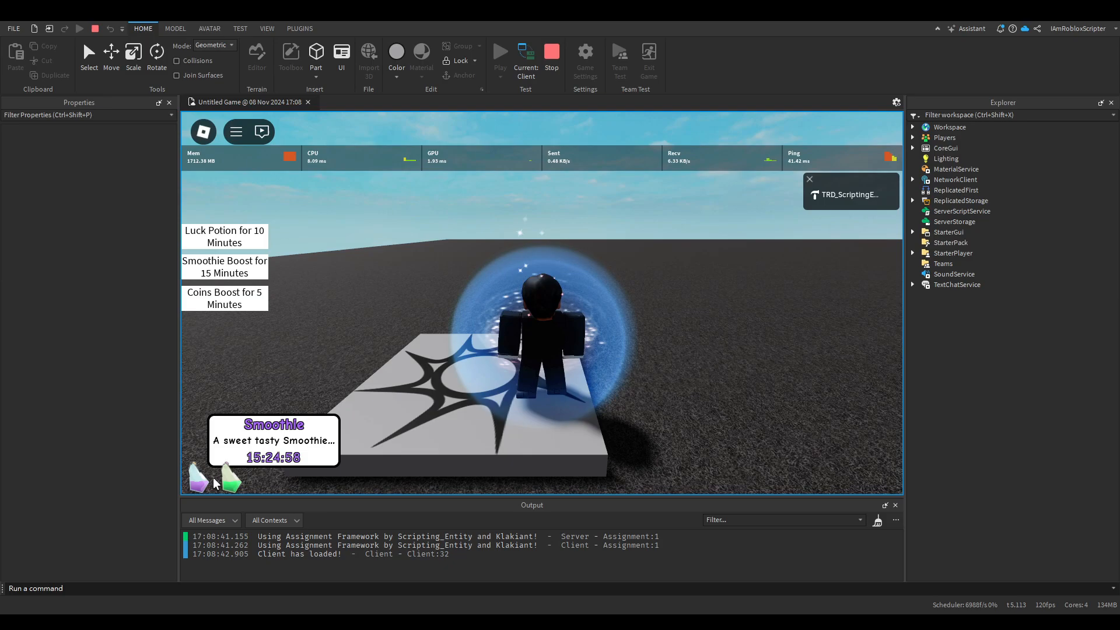
pyautogui.click(550, 57)
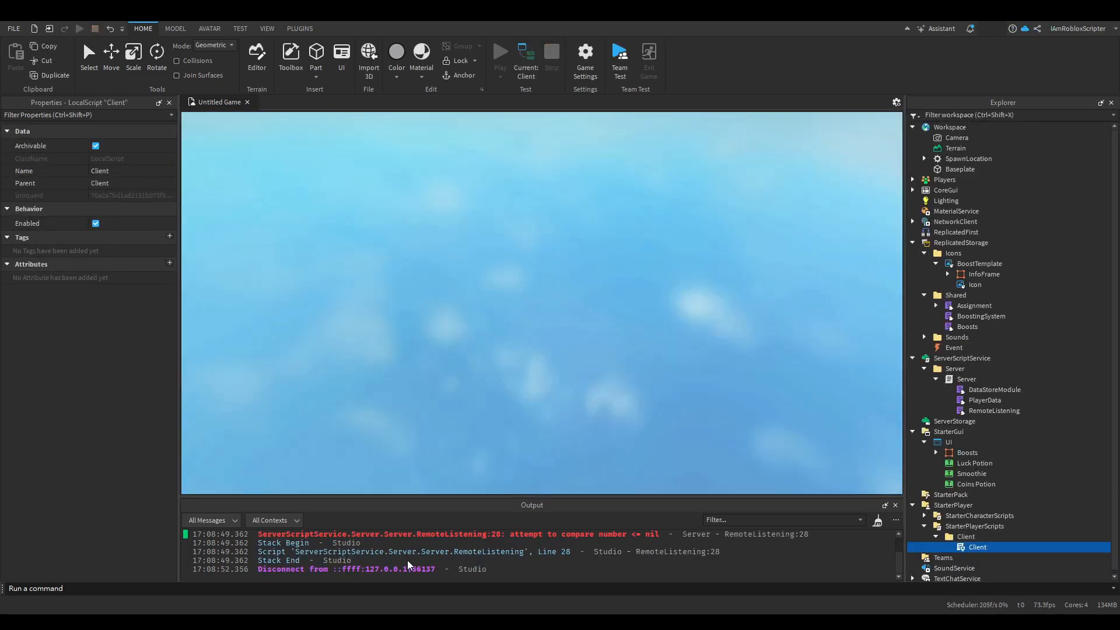
pyautogui.click(499, 51)
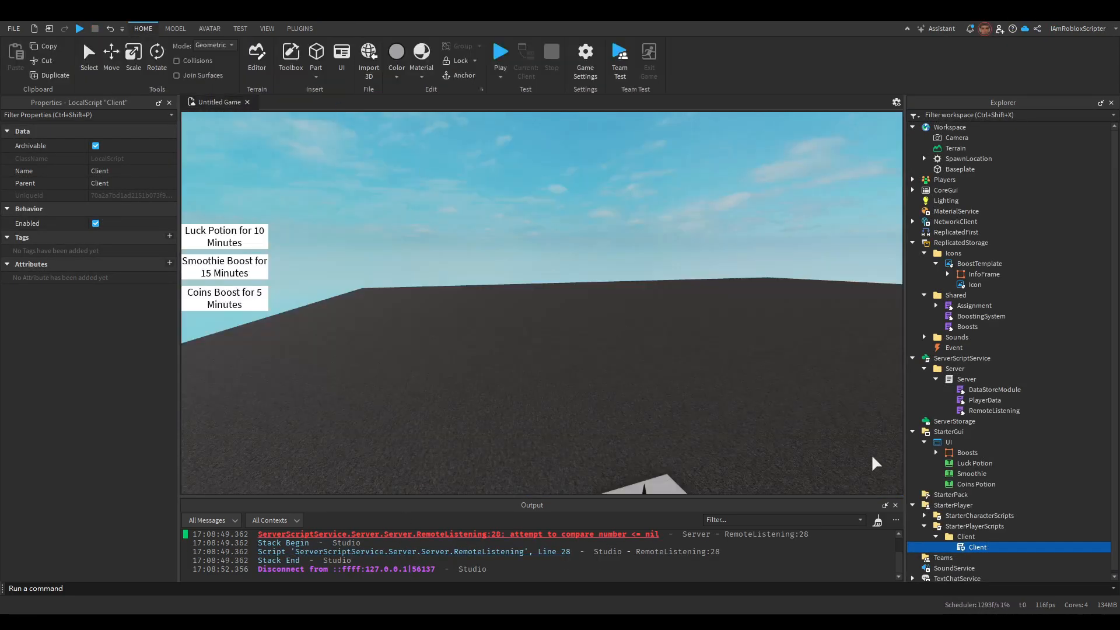
pyautogui.doubleClick(983, 400)
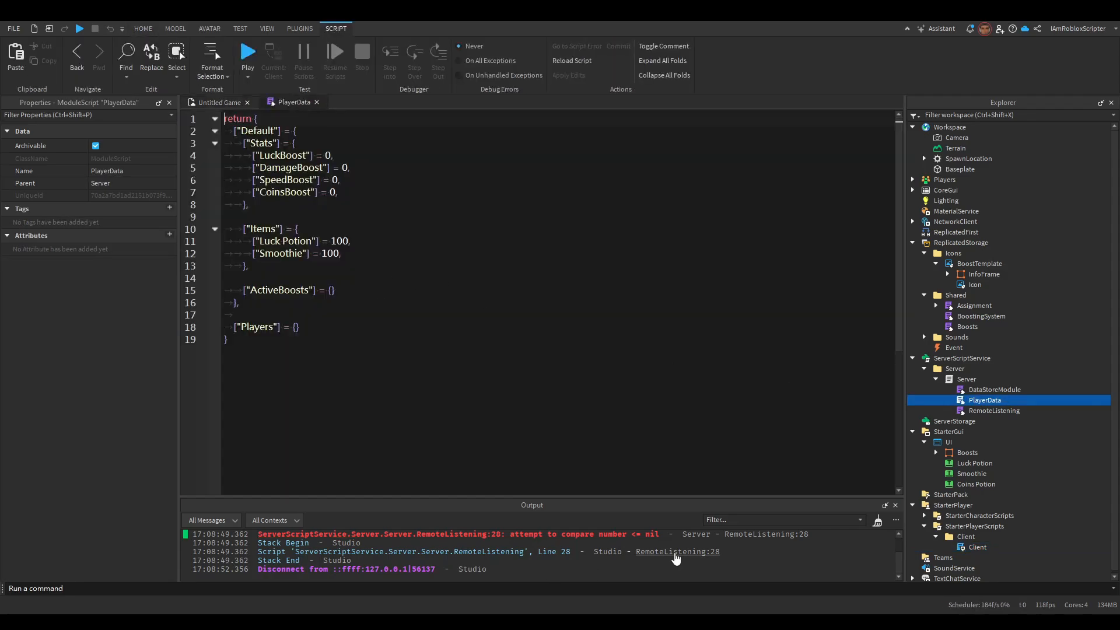
pyautogui.write('["Coin"]')
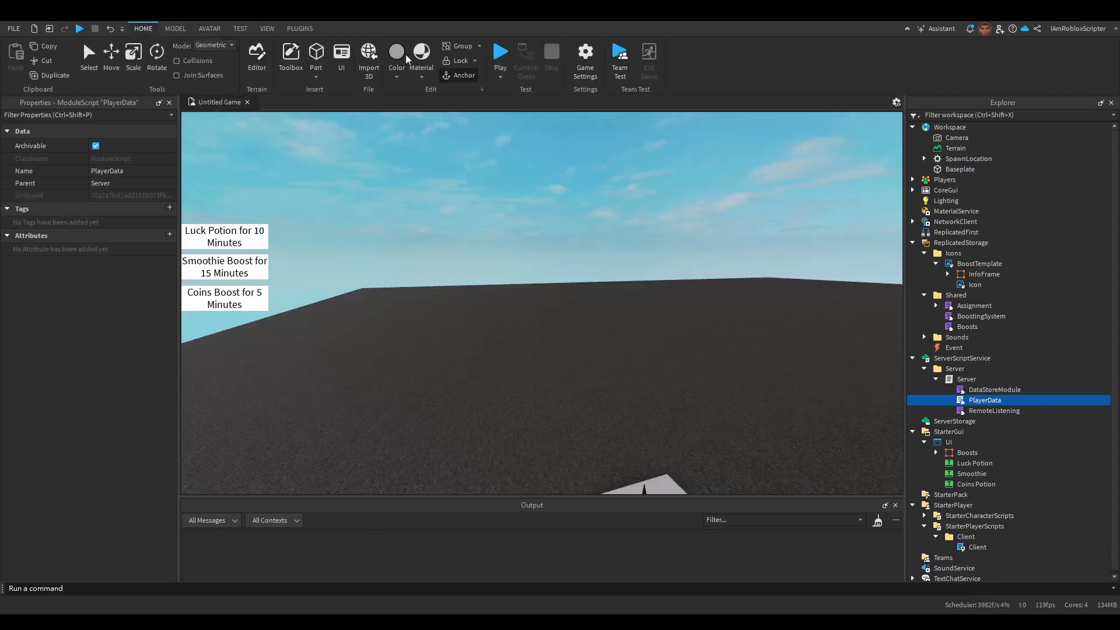
pyautogui.click(500, 51)
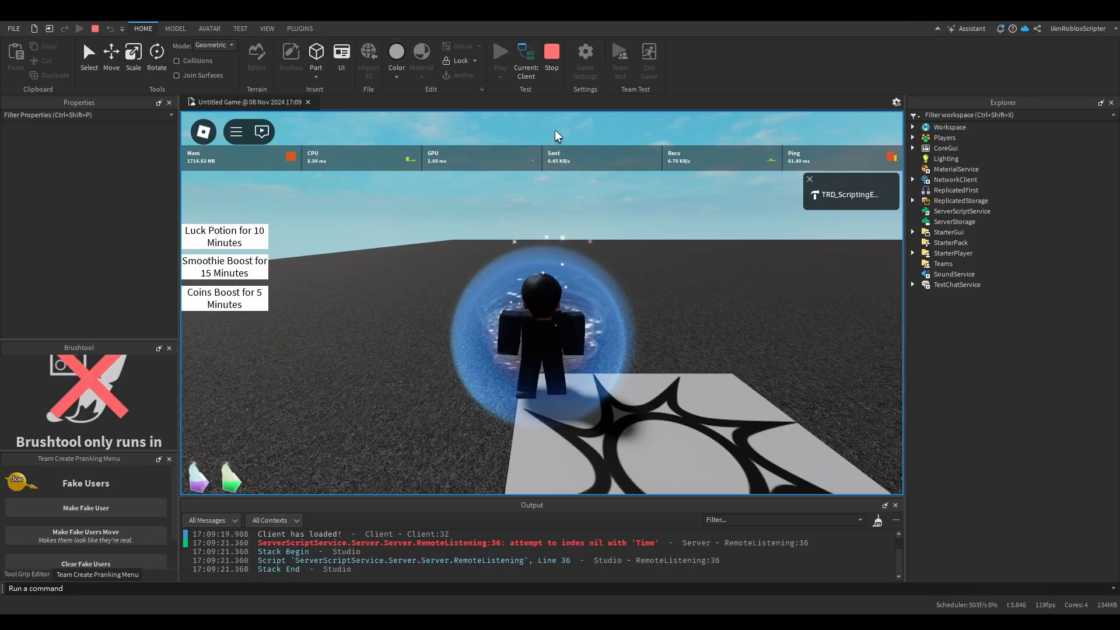
pyautogui.click(551, 54)
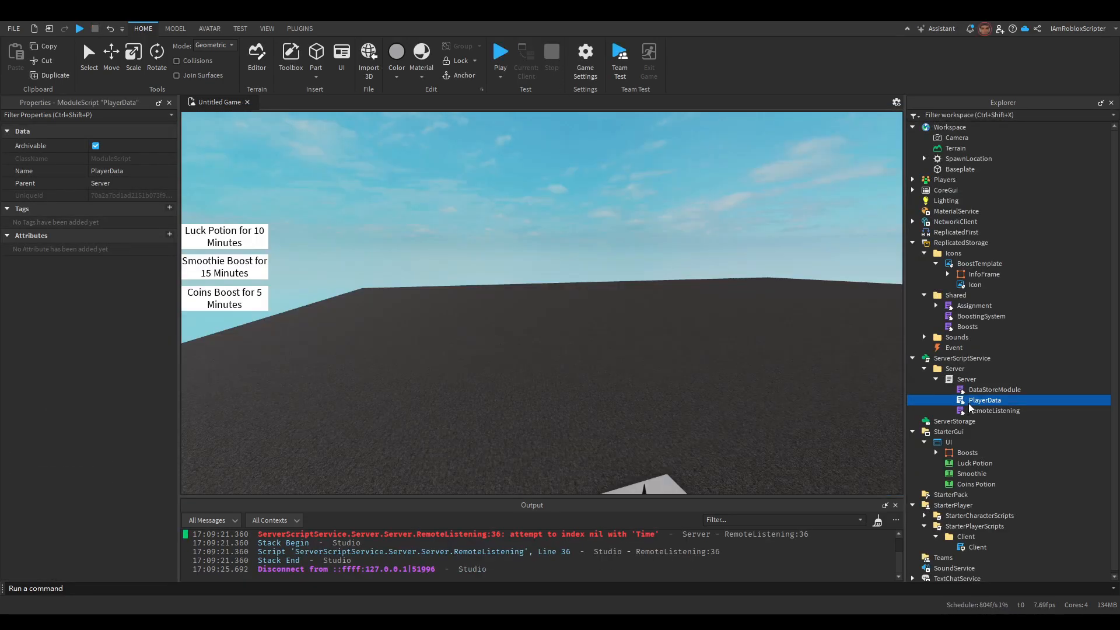
# Step: Make it Coins Potion with +150% Coins, then playtest and confirm /get shows CoinsBoost 250
pyautogui.doubleClick(968, 326)
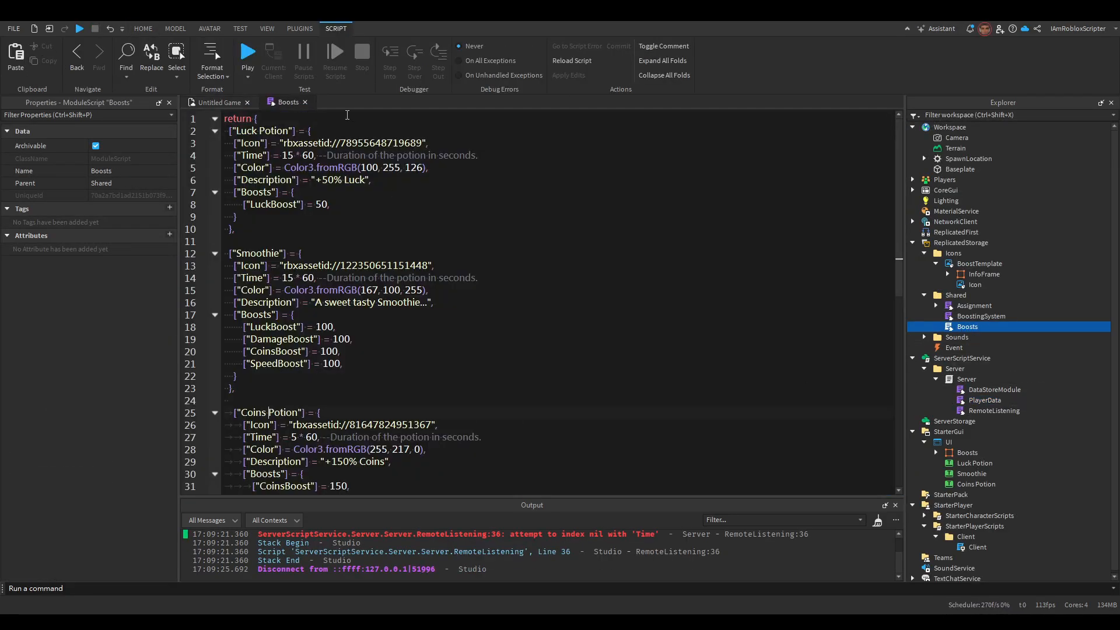
pyautogui.click(248, 51)
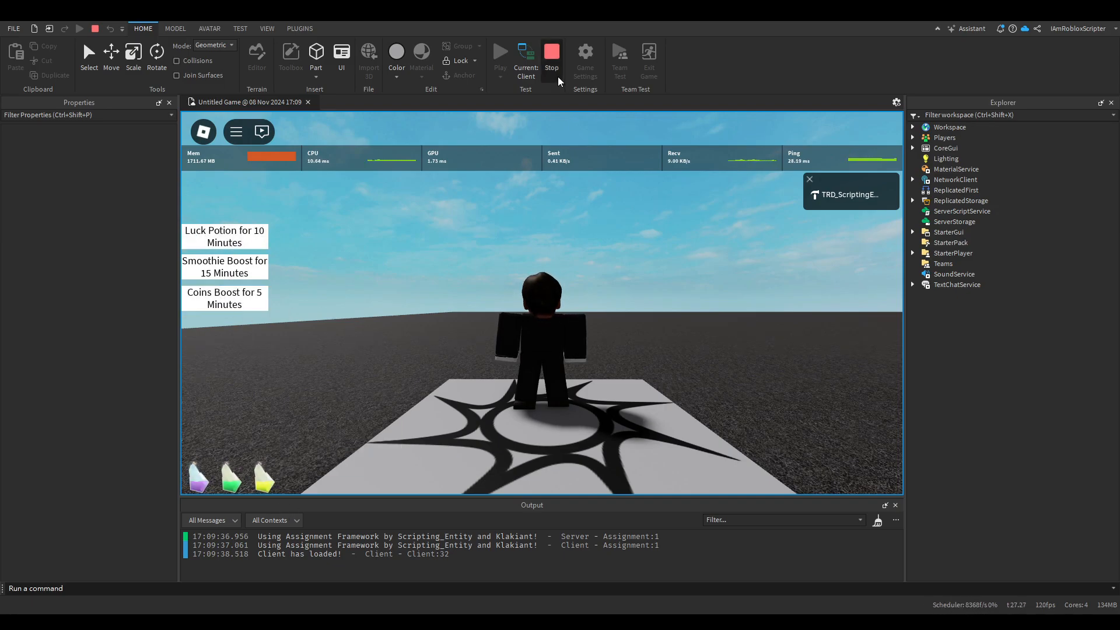
pyautogui.click(550, 55)
pyautogui.write('/get')
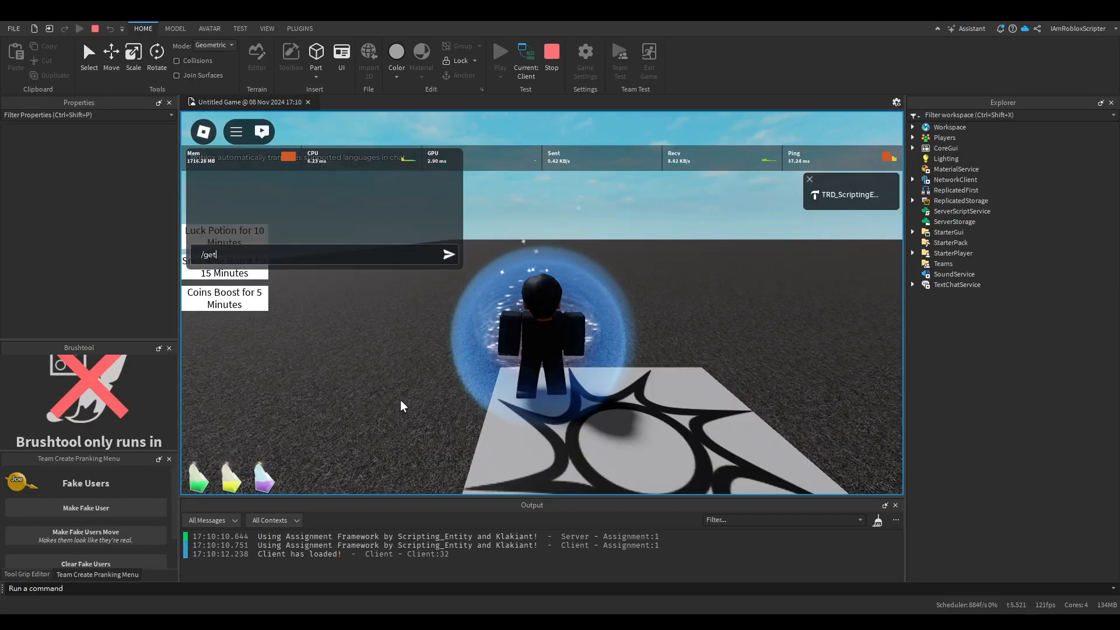
pyautogui.click(448, 254)
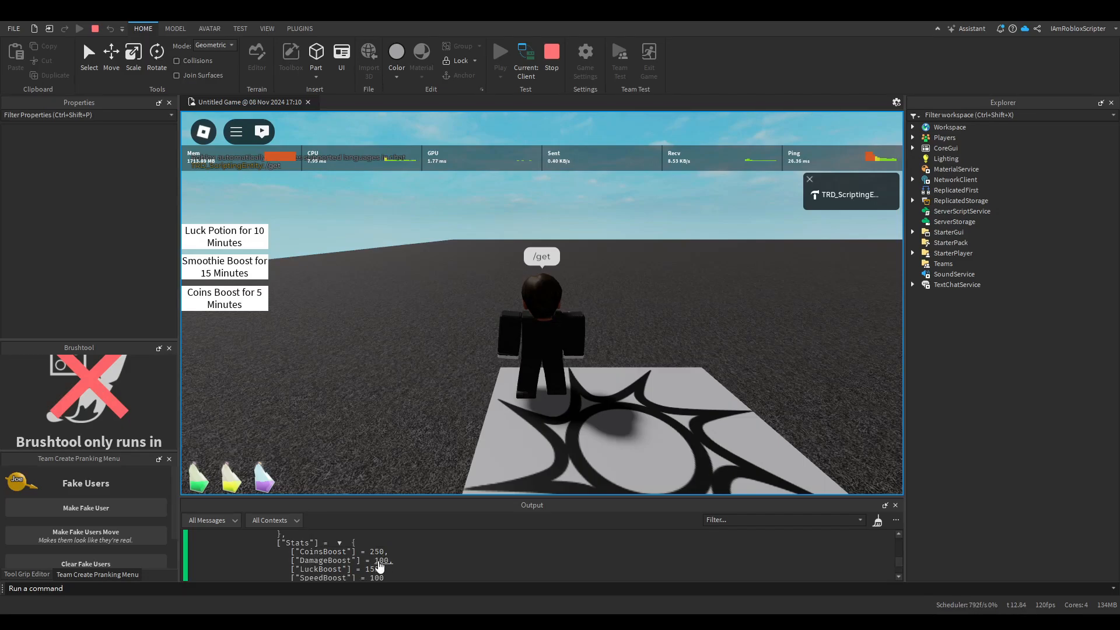
pyautogui.click(550, 51)
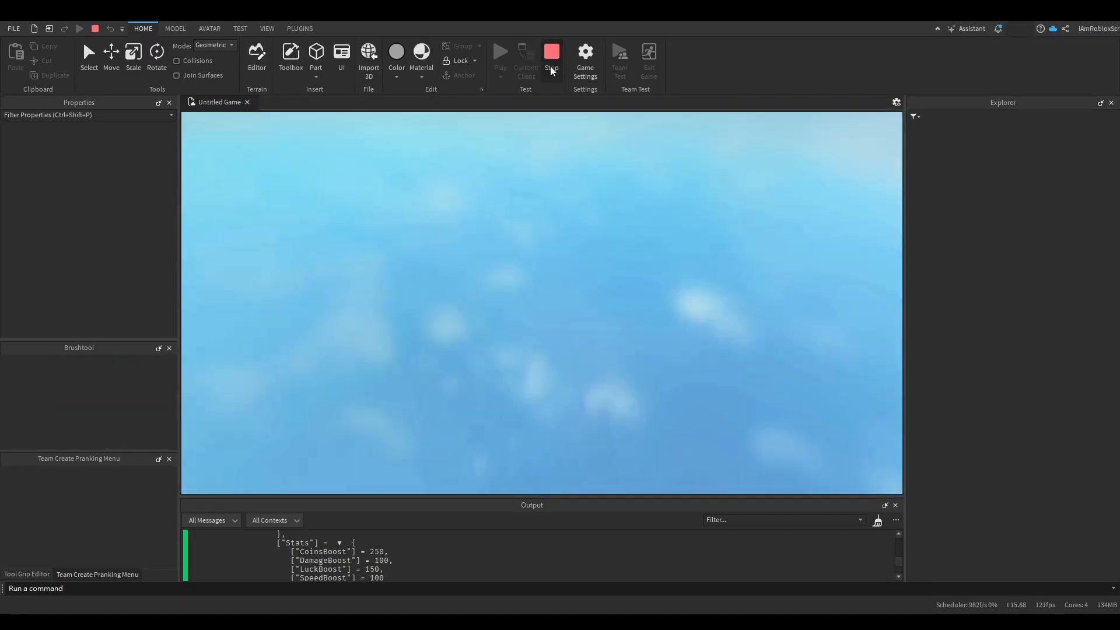